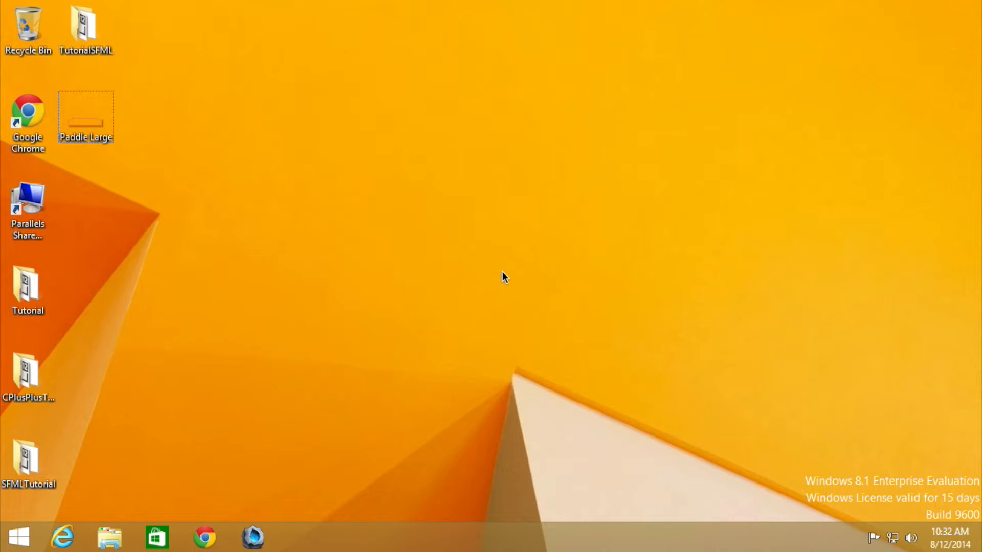
Open the TutorialSFML folder from the desktop in File Explorer.
click(86, 30)
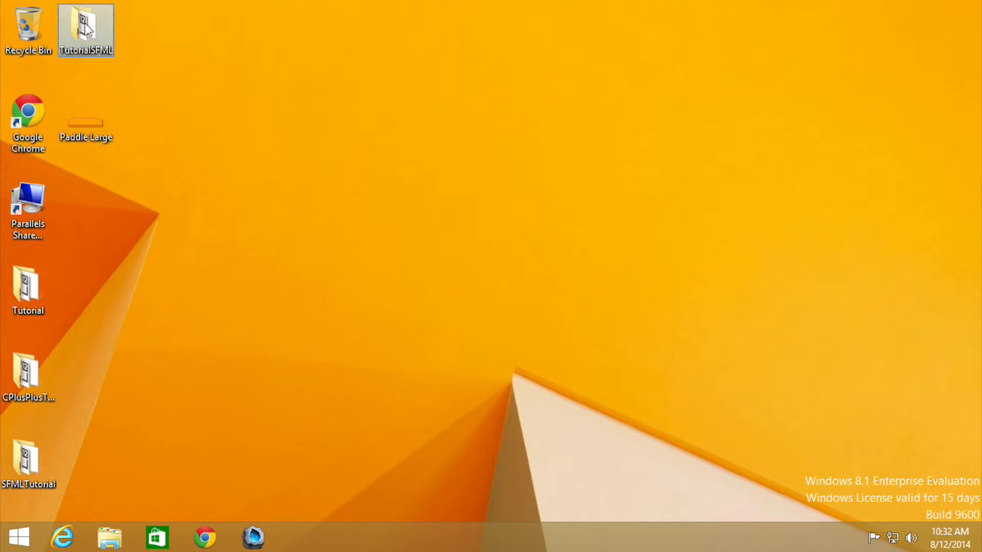
double_click(86, 29)
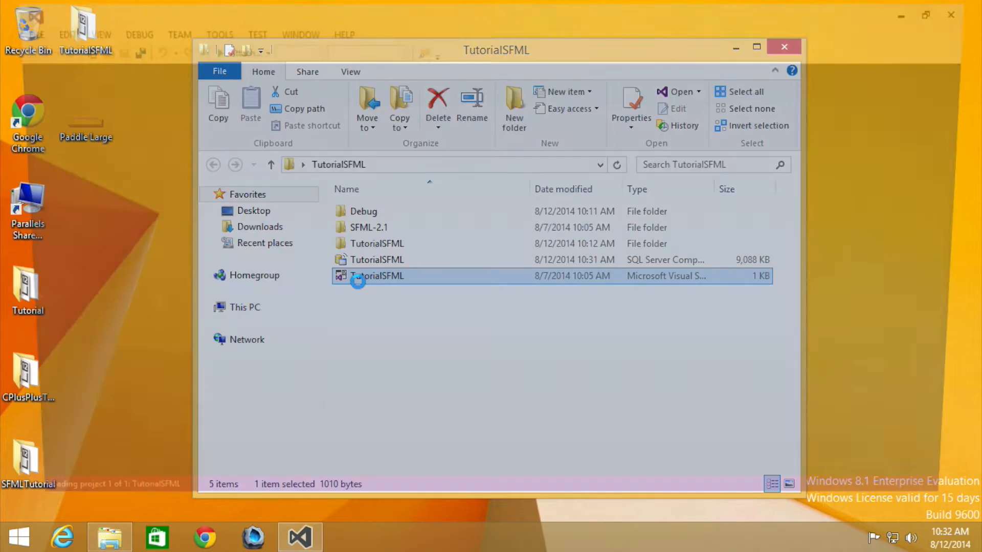
Open the TutorialSFML solution, run it with Local Windows Debugger, and close the SFML WORK! window.
double_click(376, 275)
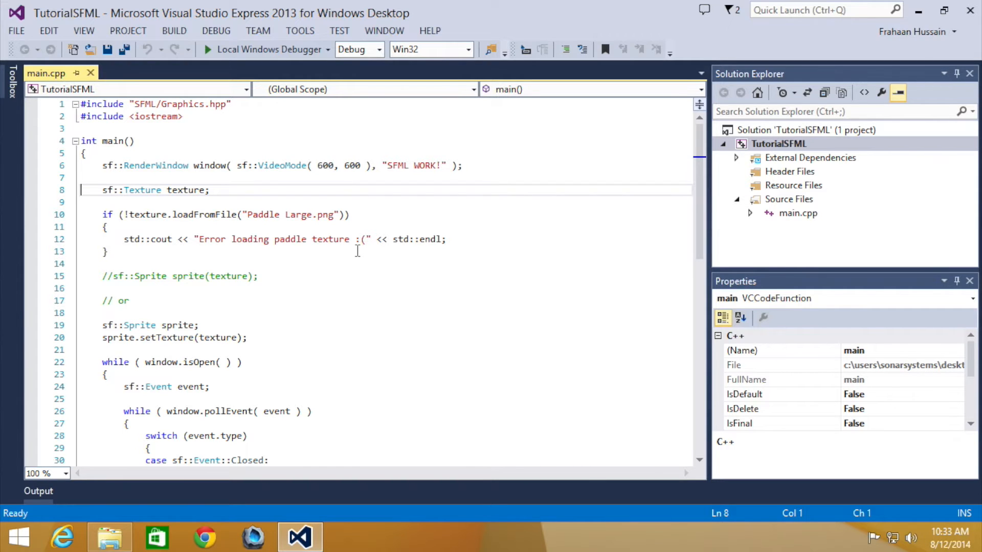
click(266, 49)
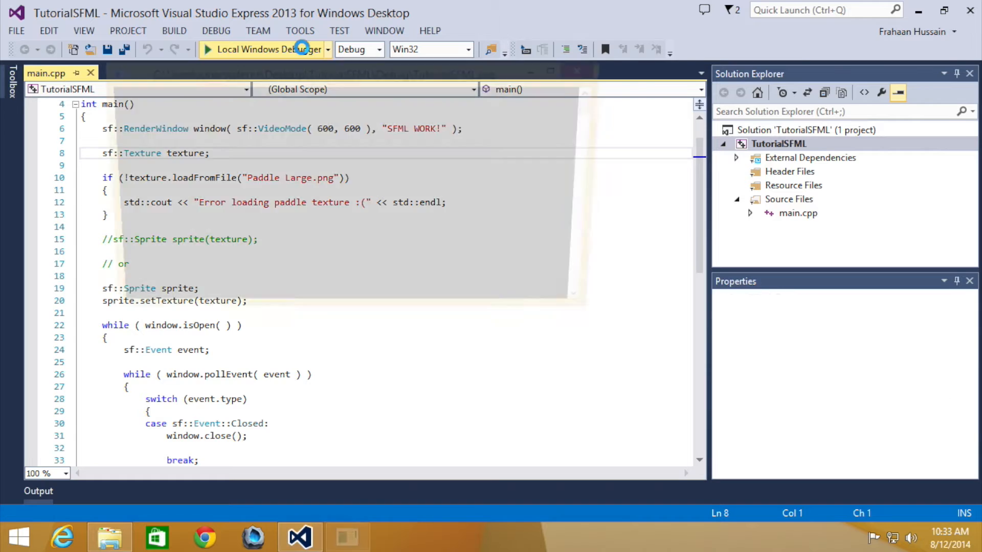
click(268, 49)
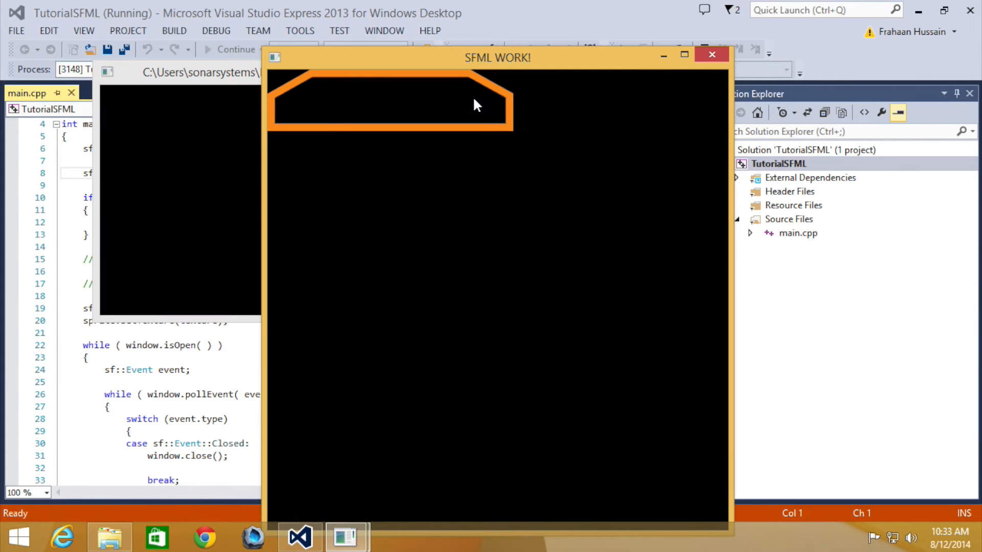
mouse_move(703, 65)
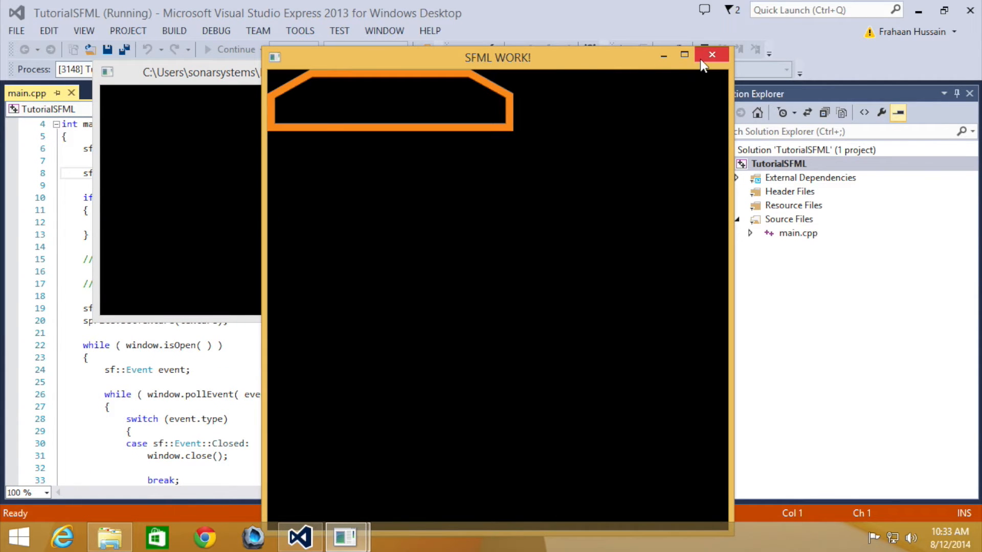
click(712, 56)
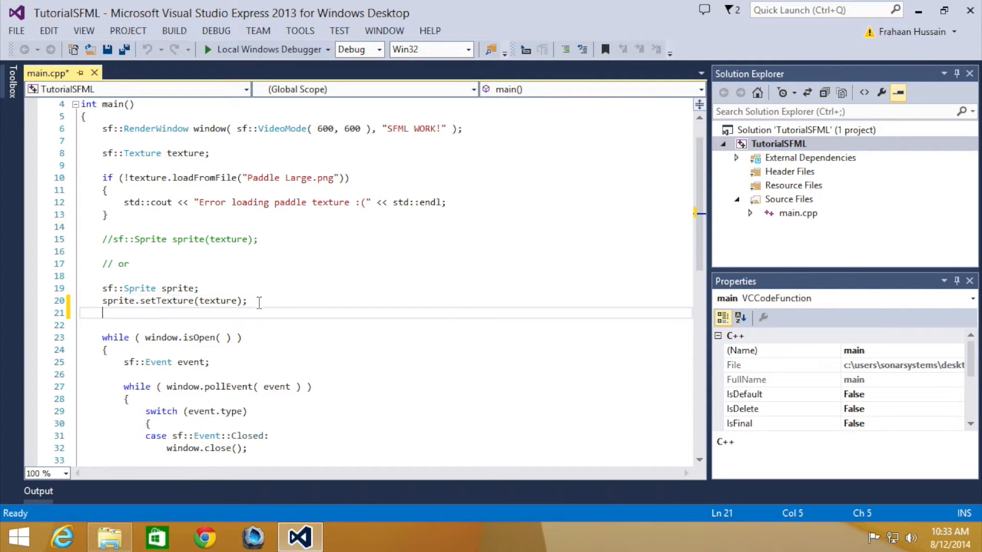
Add sprite.setTextureRect(sf::IntRect(0, 0, 160, 30)); on line 21 of main.cpp.
text(sprite.setTextureRect();)
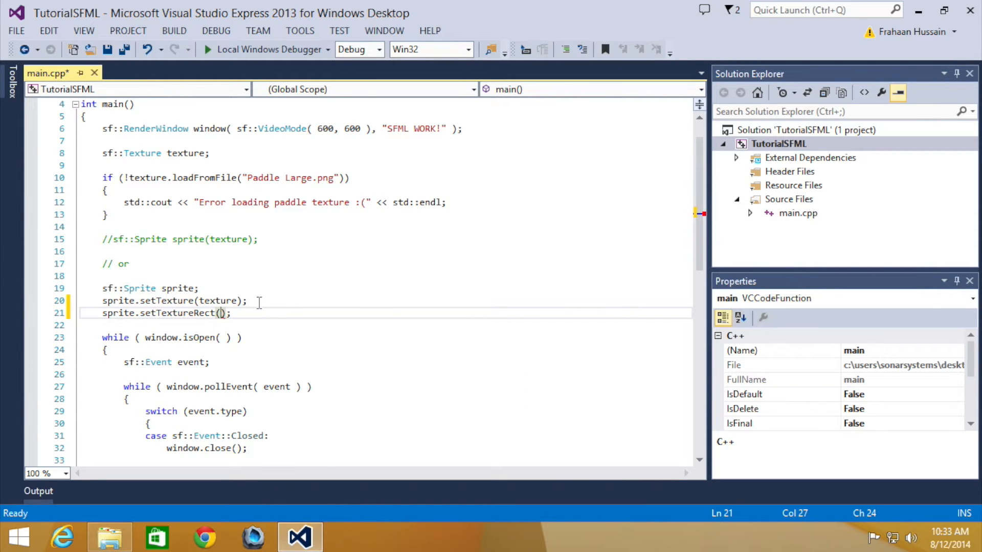
text(sf::)
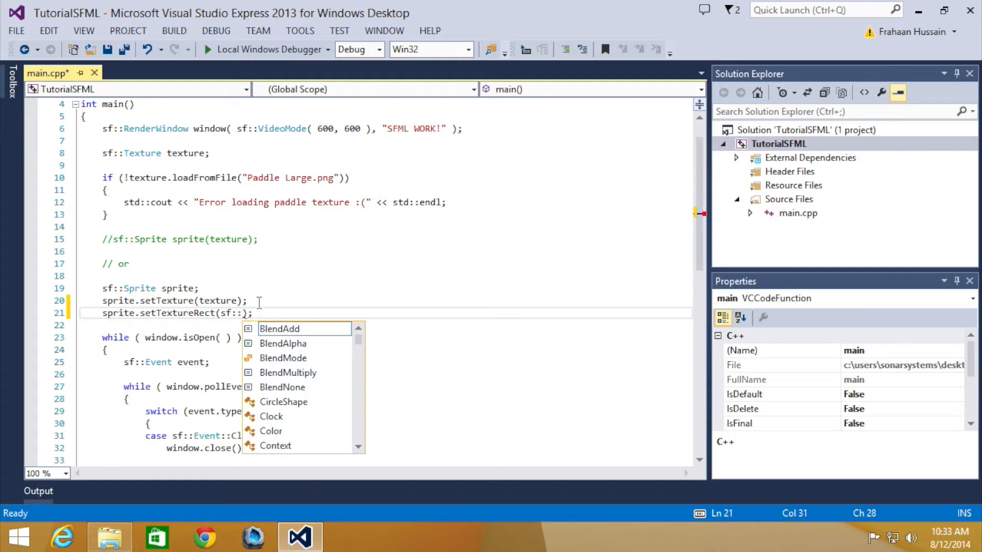
text(intr)
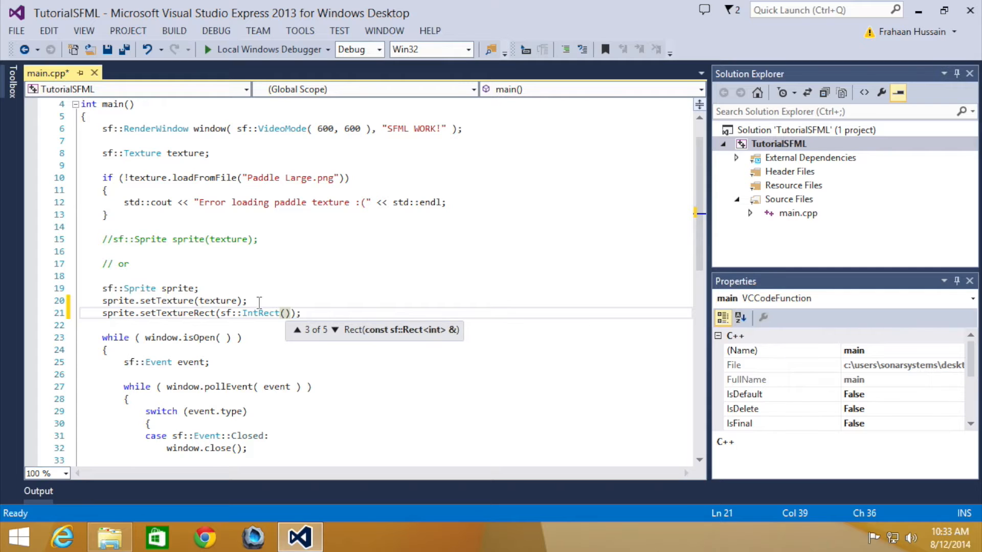
click(297, 330)
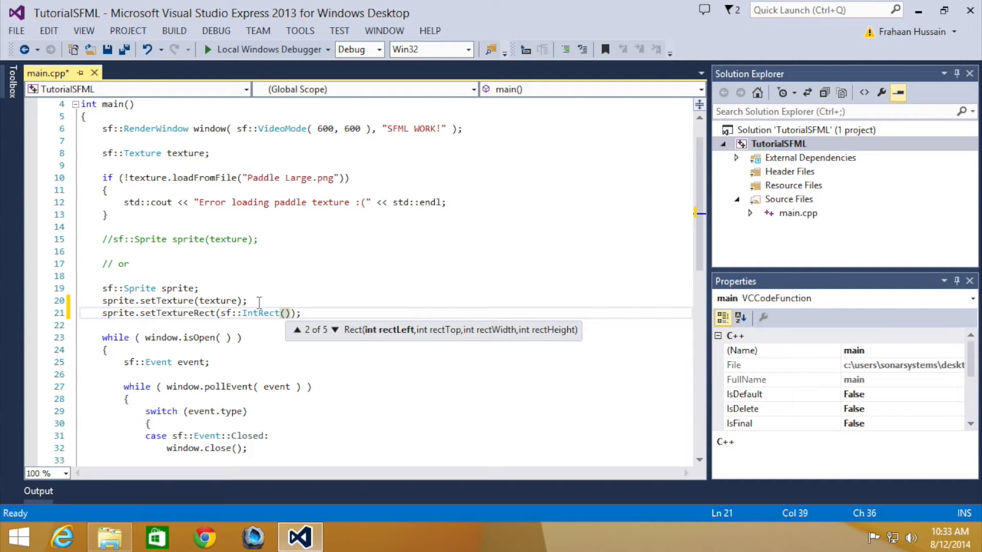
text(0)
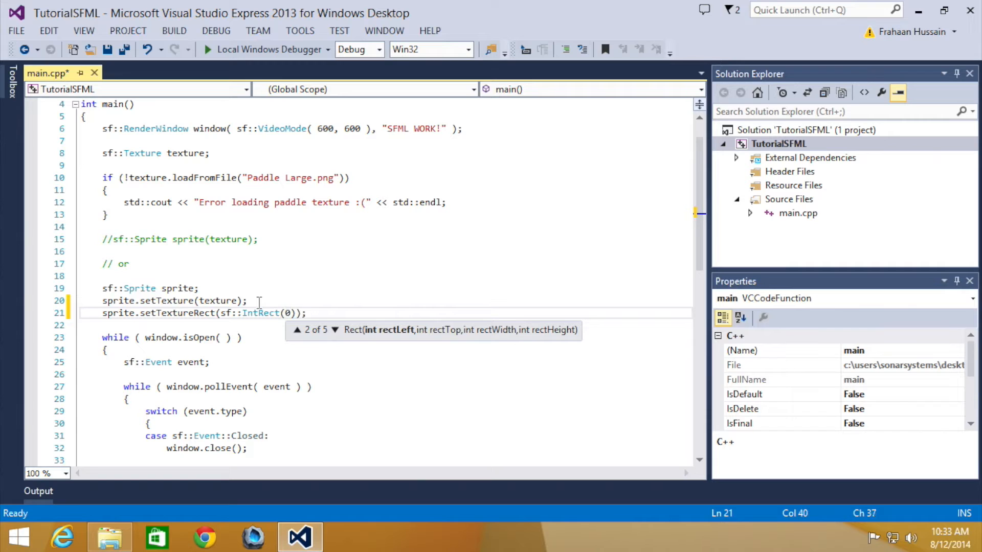
text(, 0)
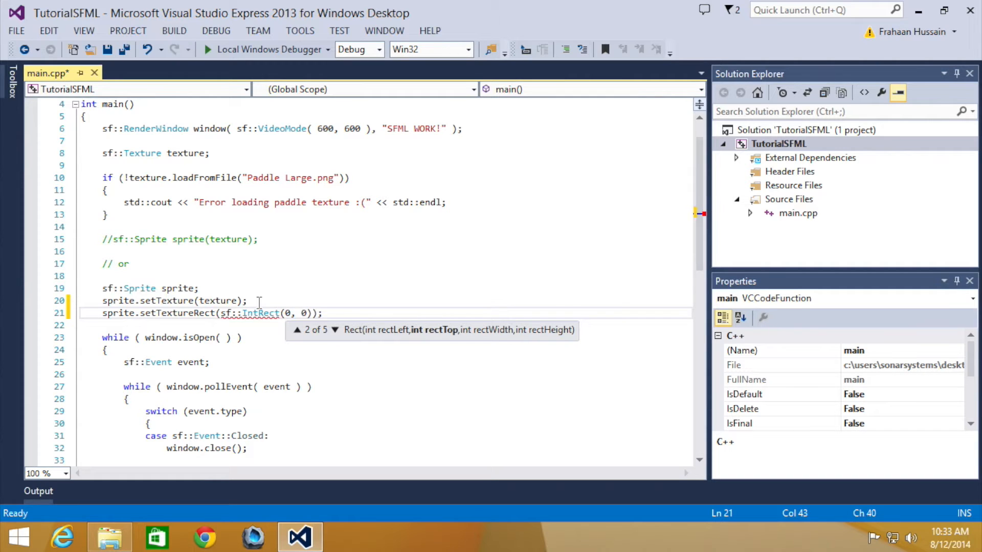
text(, 160, 30)
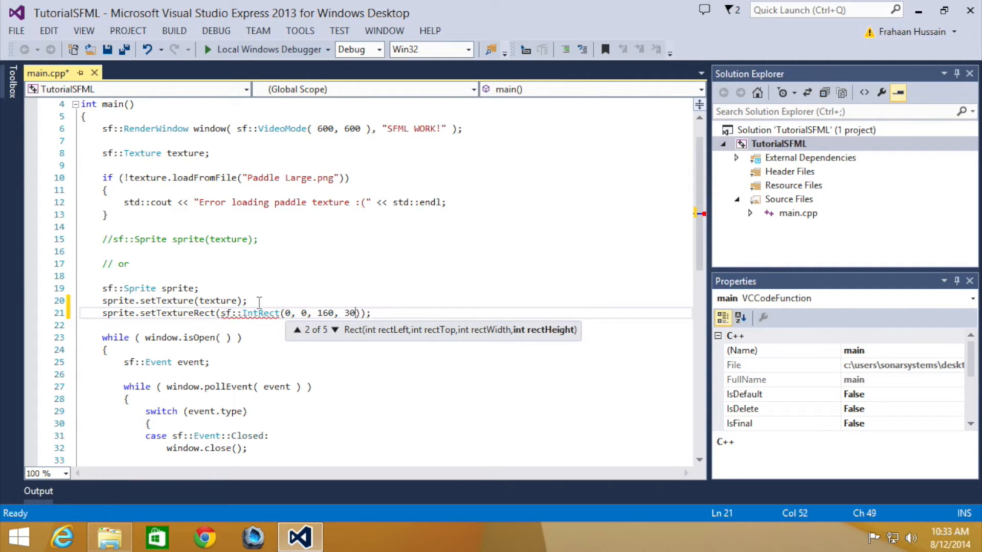
click(198, 288)
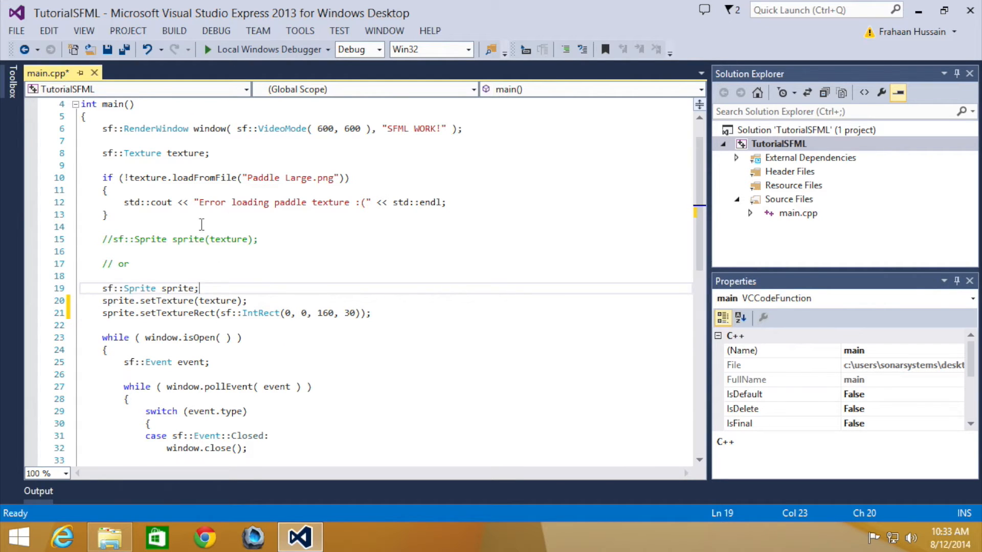
Bring the TutorialSFML folder back into view in File Explorer.
click(110, 537)
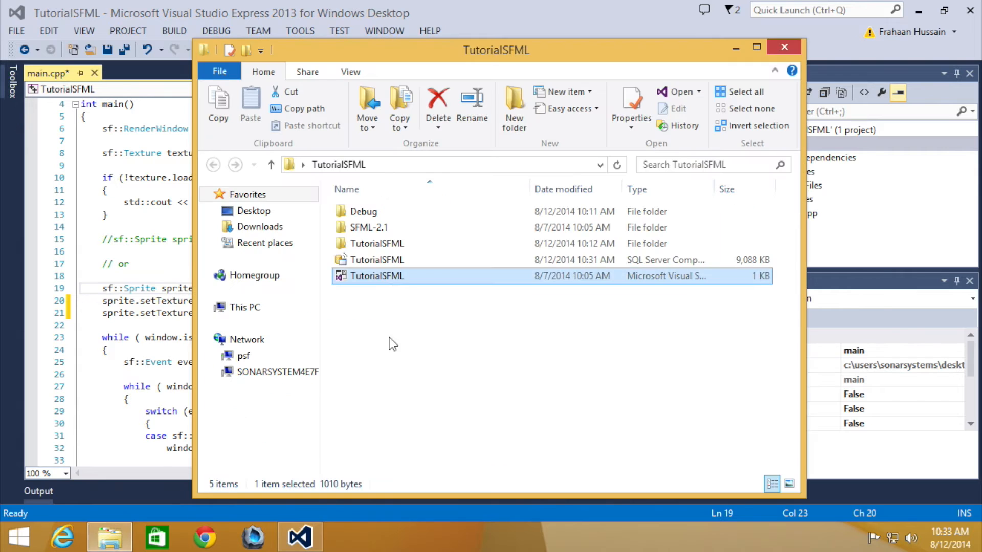
Inspect the Paddle Large image inside the TutorialSFML project folder.
double_click(377, 243)
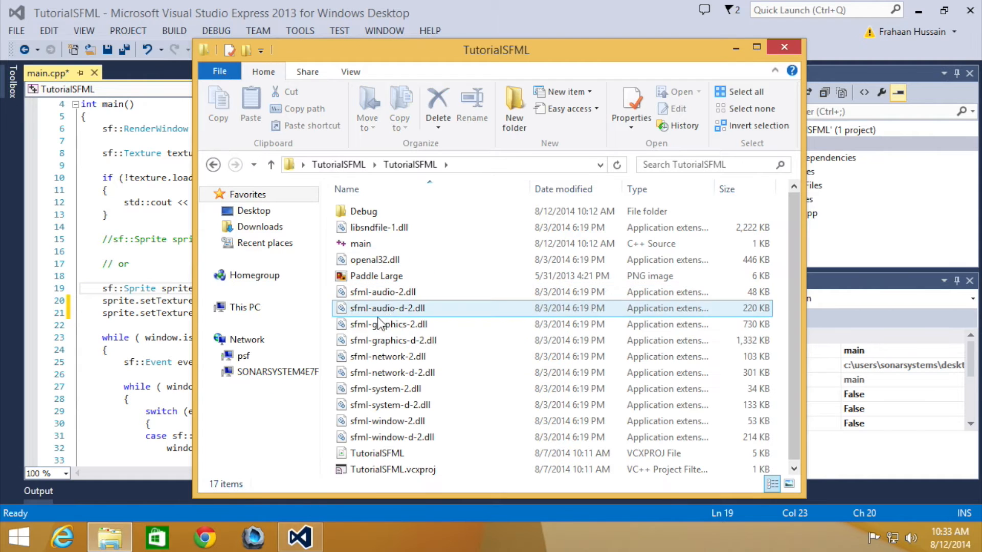
click(376, 277)
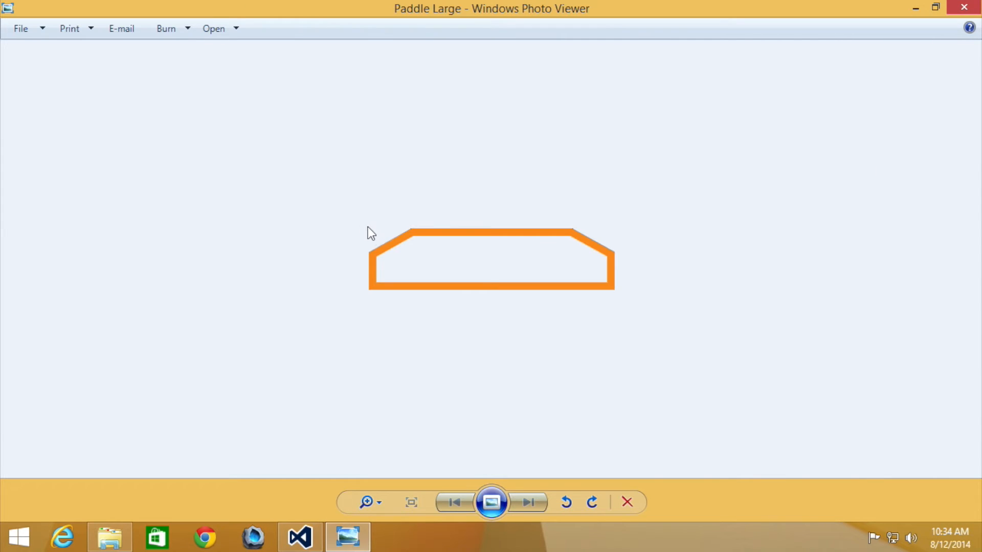
mouse_move(373, 236)
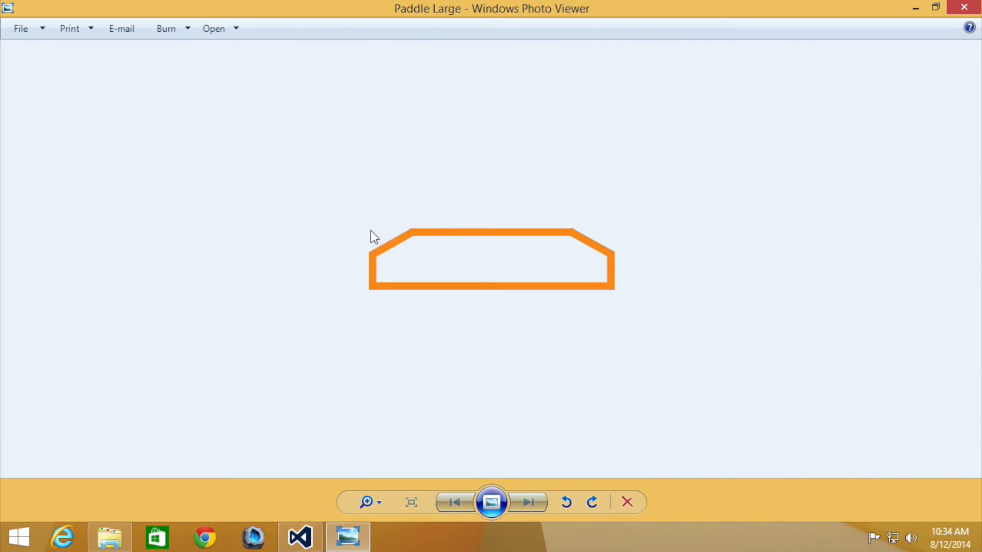
mouse_move(502, 239)
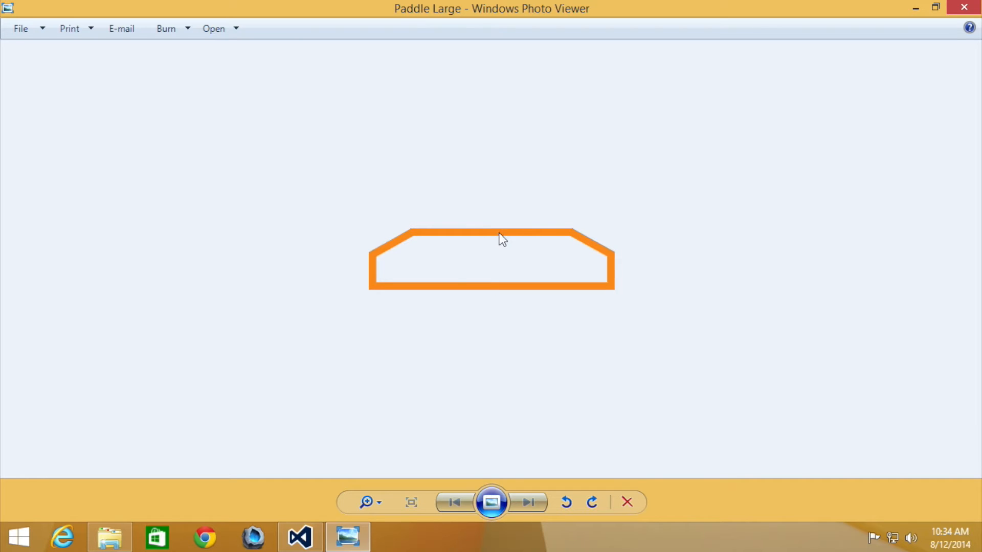
mouse_move(508, 243)
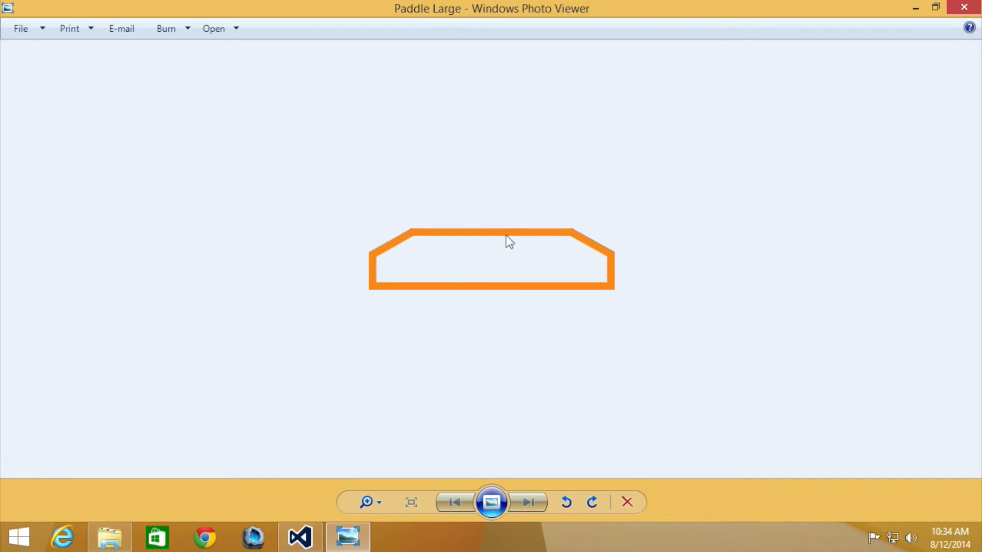
mouse_move(390, 265)
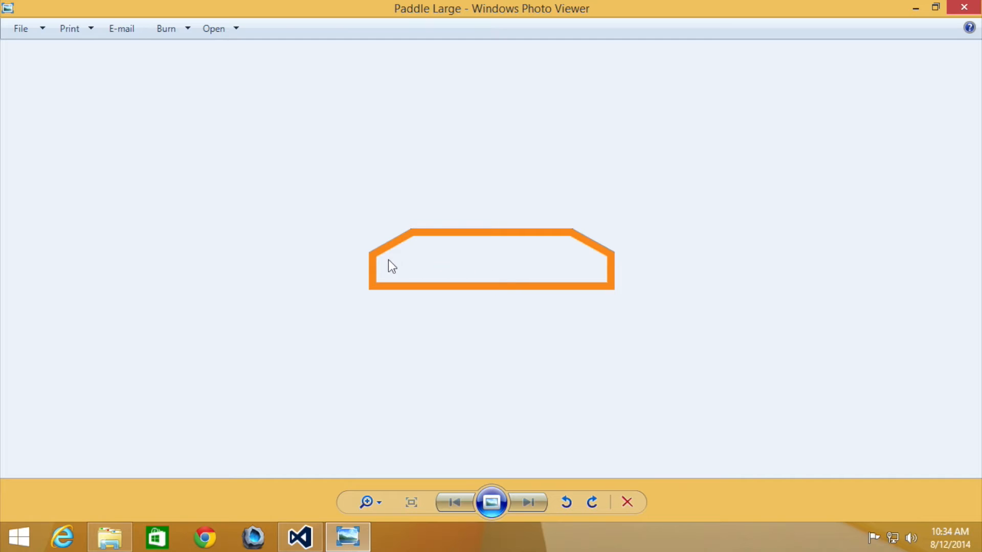
mouse_move(298, 537)
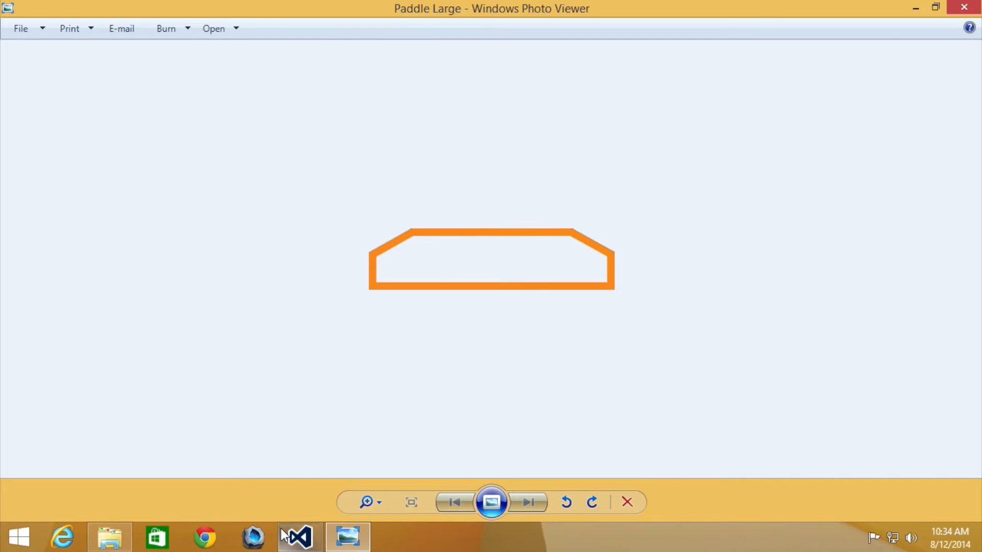
Return to Visual Studio and run the program with the 160x30 texture rectangle.
click(300, 537)
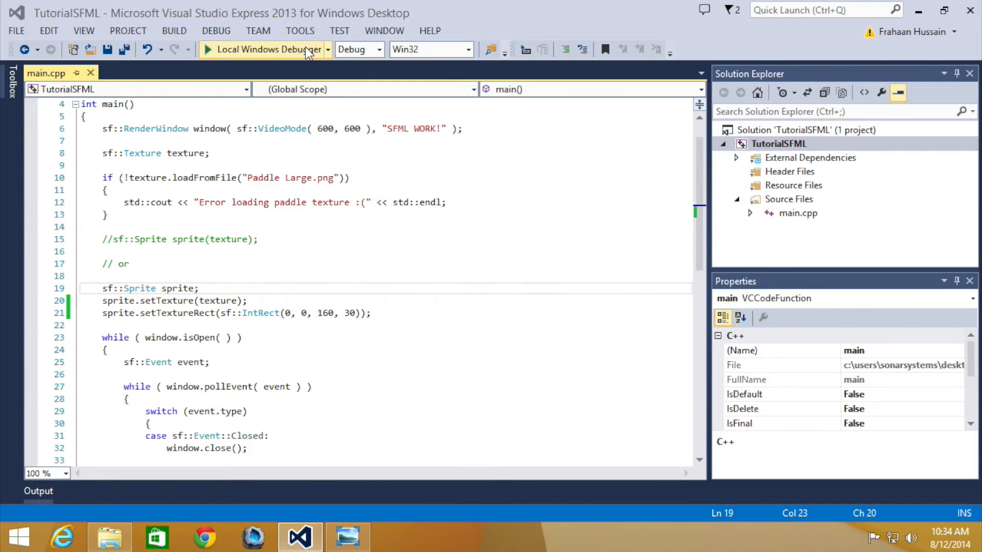
click(263, 49)
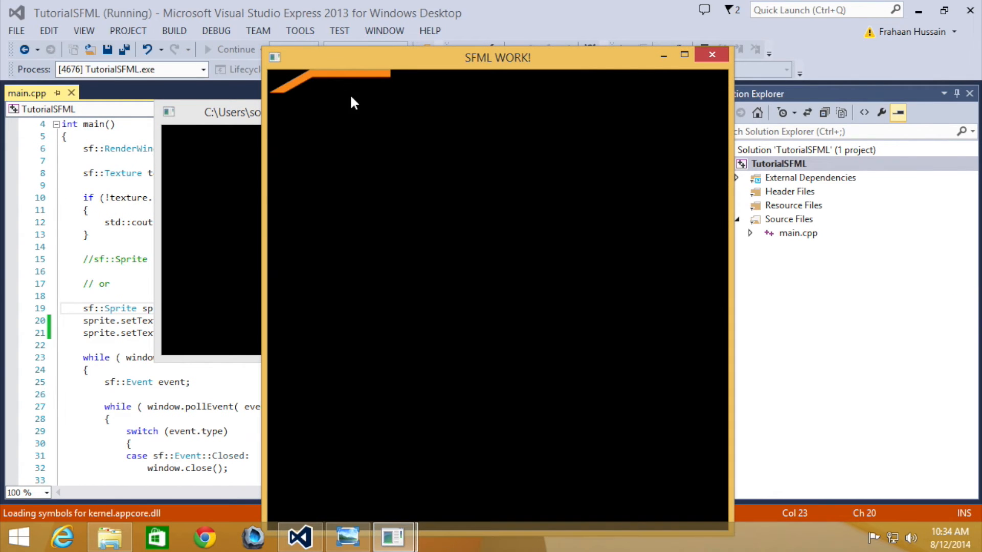
mouse_move(402, 94)
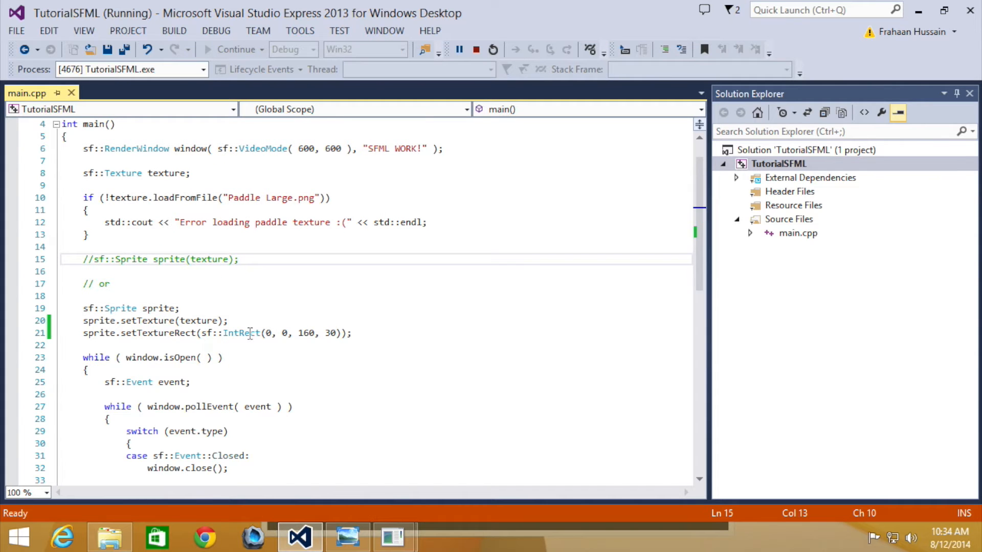
mouse_move(375, 290)
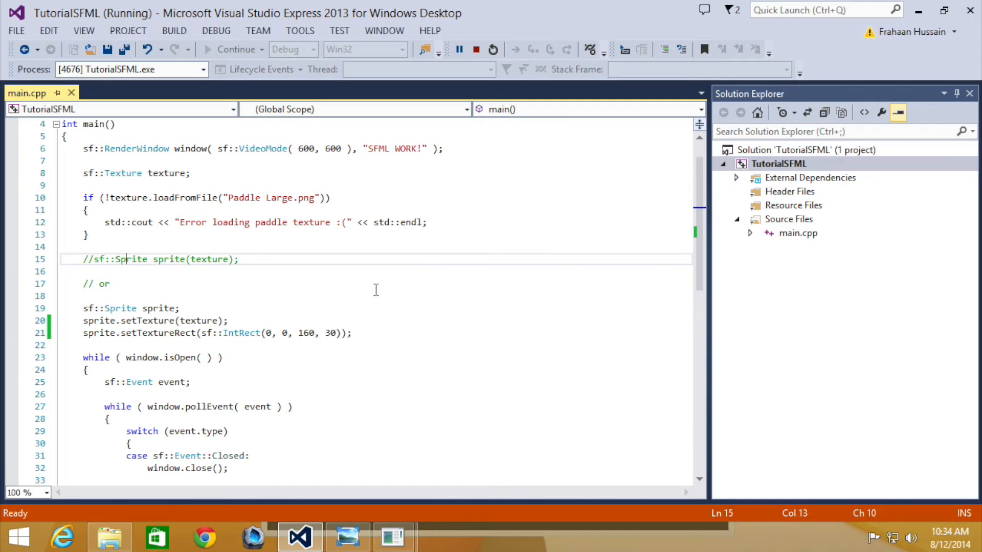
Change the texture rectangle's width and height on line 21 to 600, 600.
double_click(306, 332)
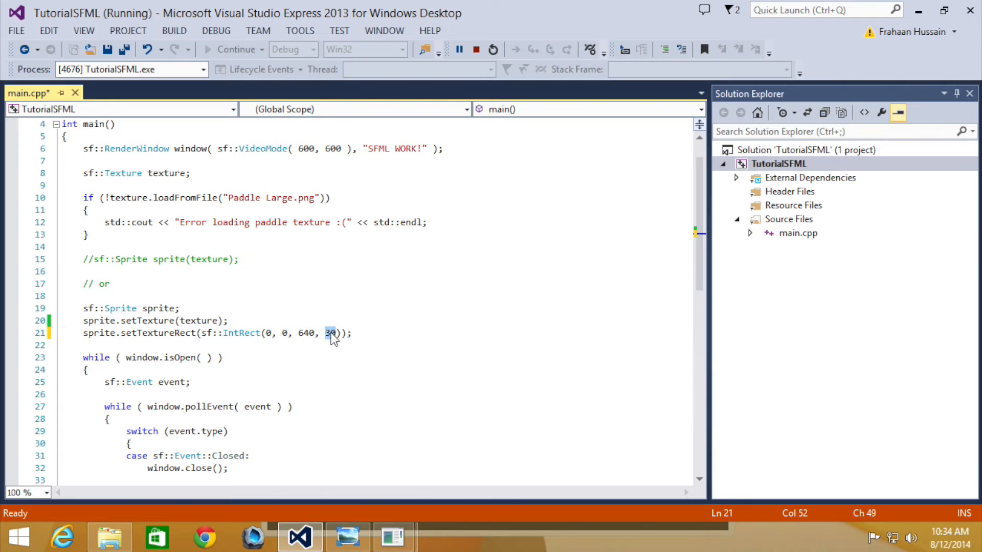
scroll(up, 3)
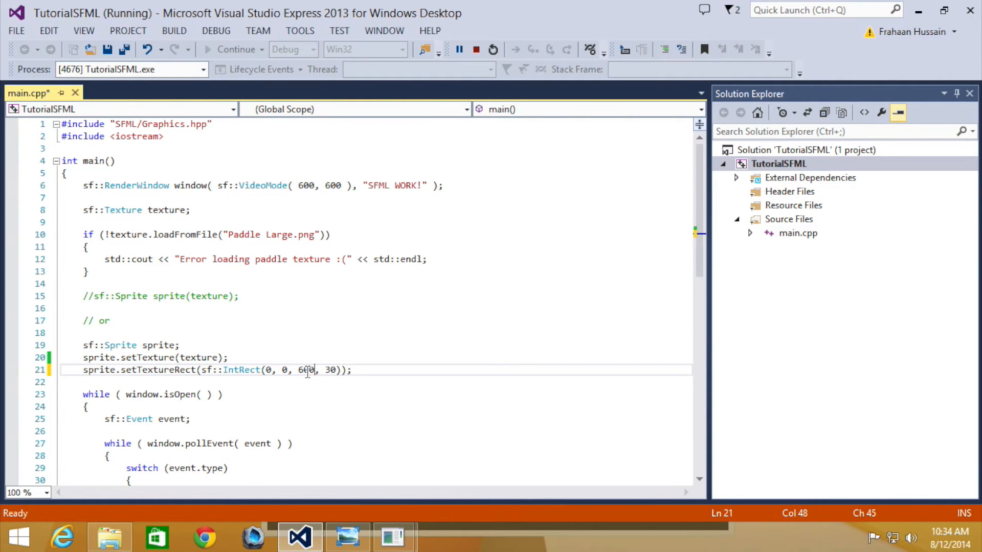
text(00)
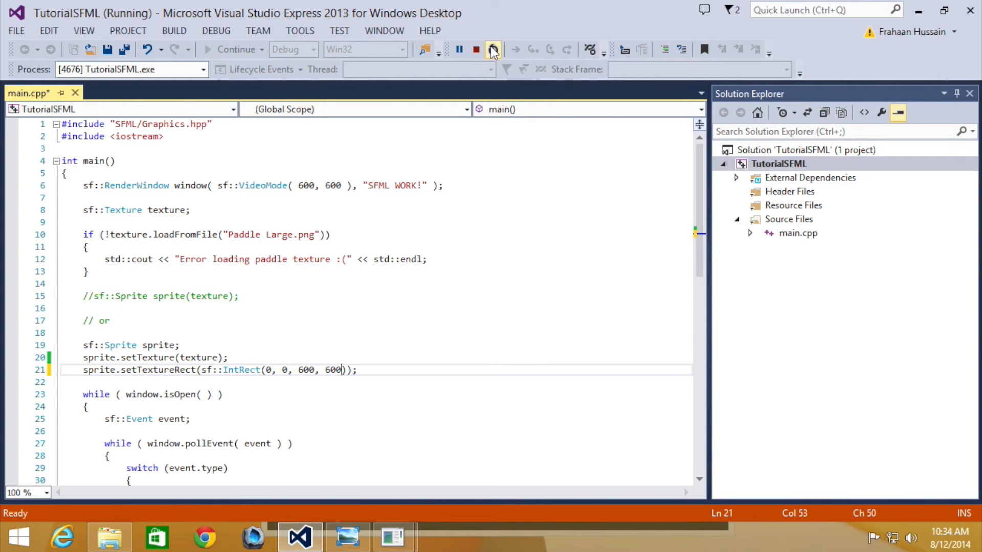
Restart debugging to rebuild and rerun with the 600x600 rectangle.
click(477, 49)
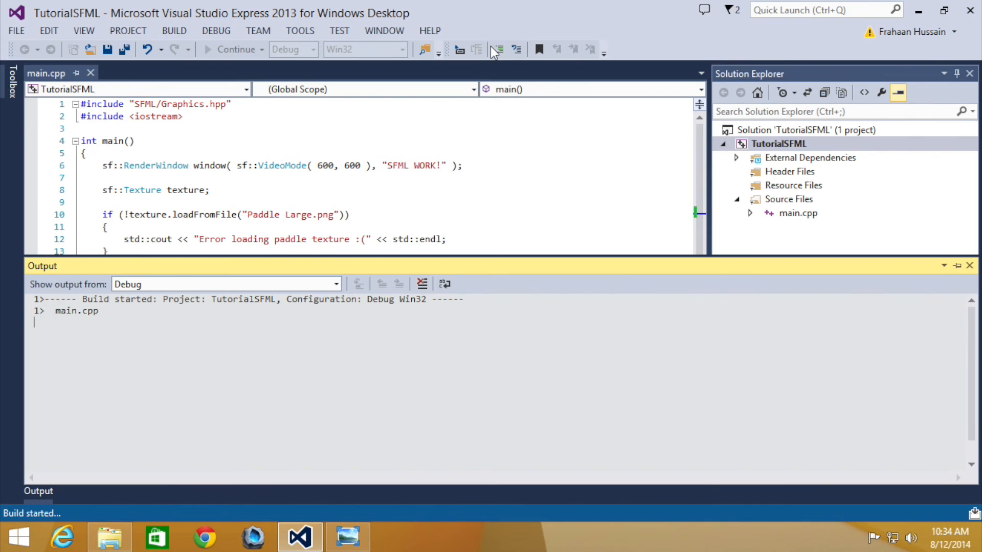
click(207, 49)
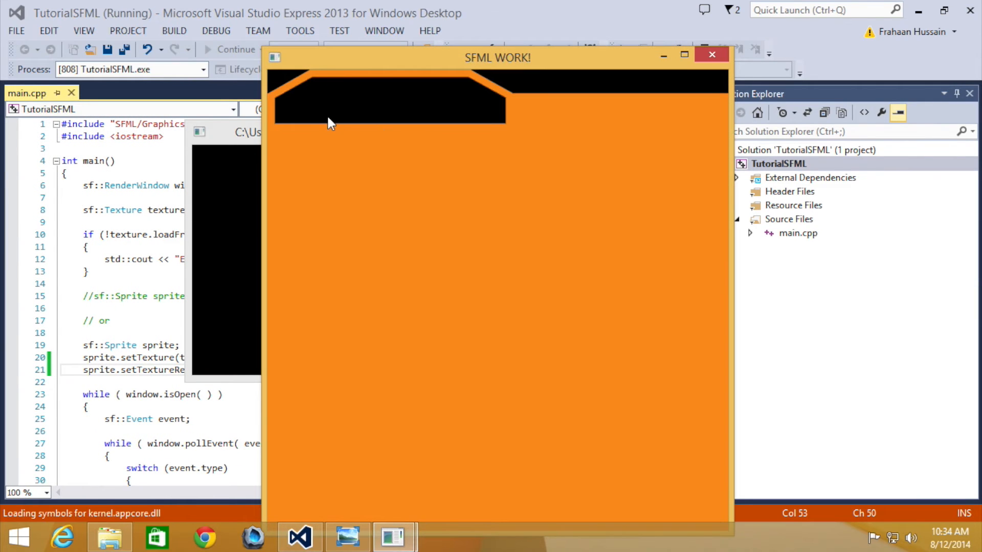
mouse_move(664, 469)
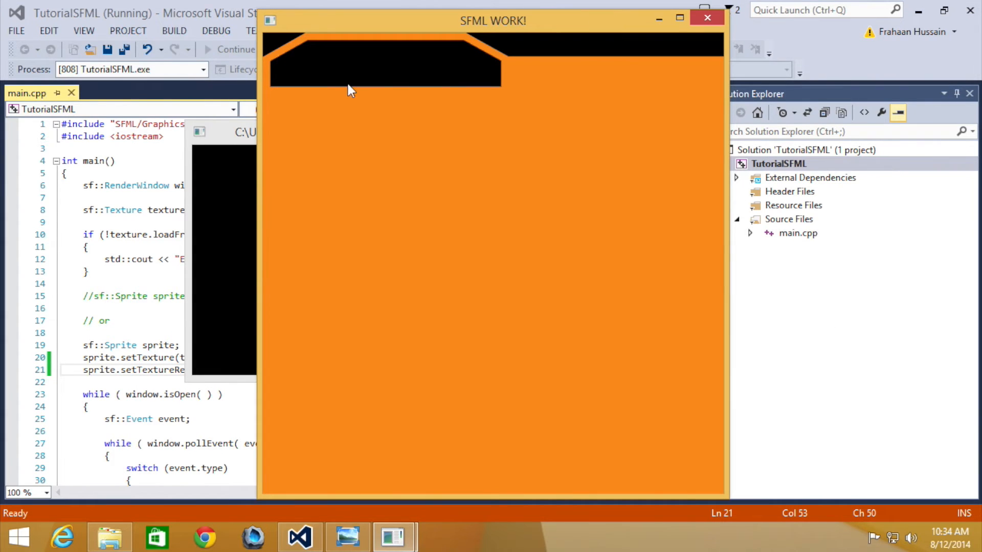
mouse_move(354, 94)
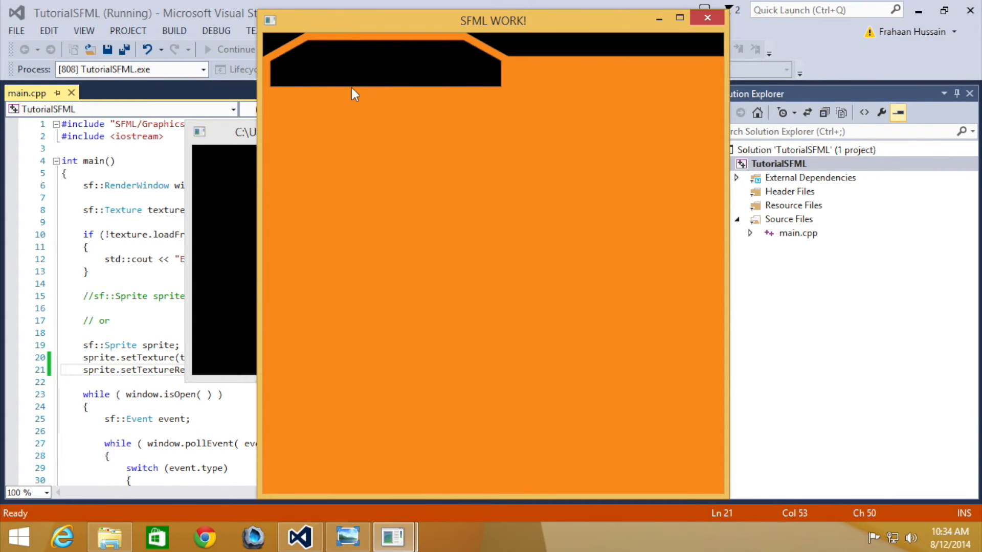
mouse_move(313, 102)
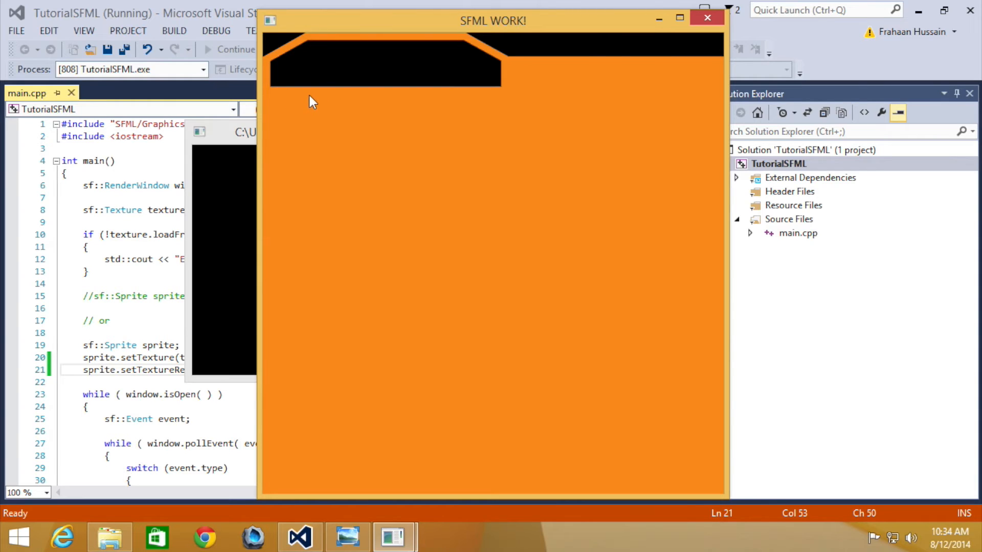
mouse_move(368, 397)
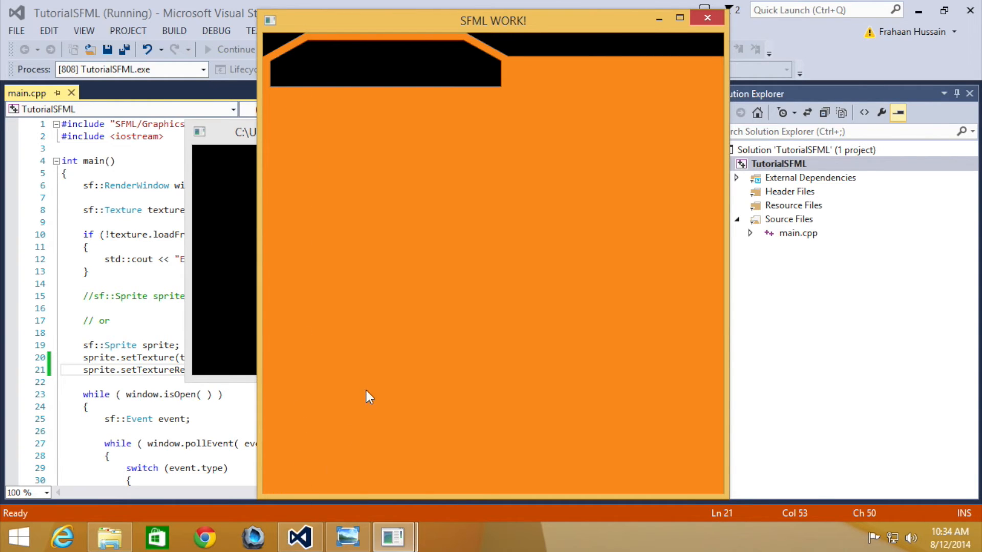
mouse_move(335, 103)
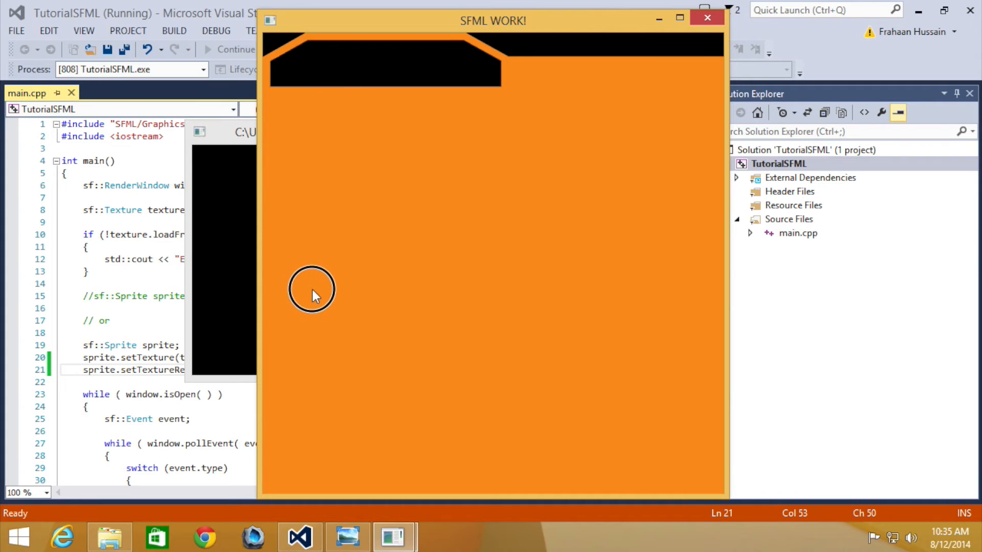
mouse_move(504, 49)
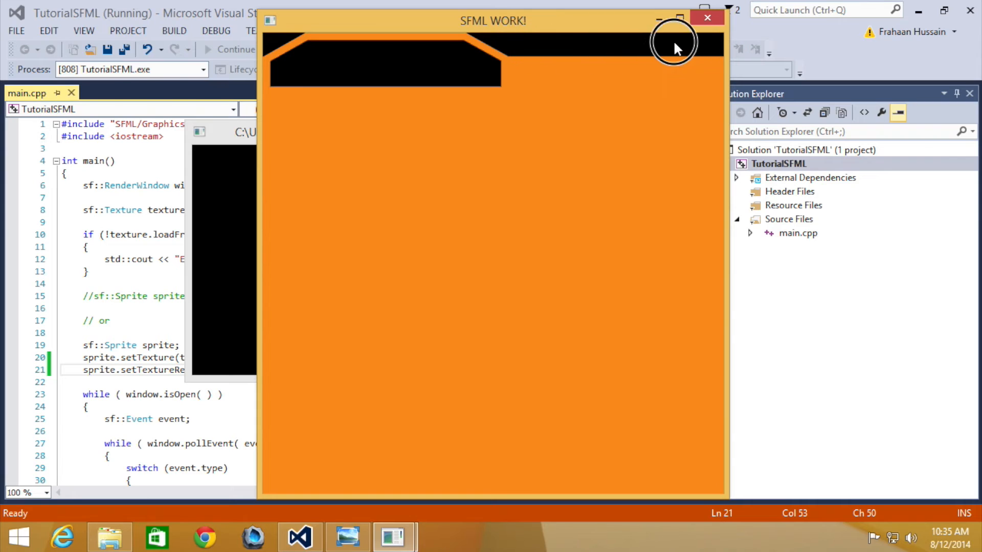
mouse_move(507, 47)
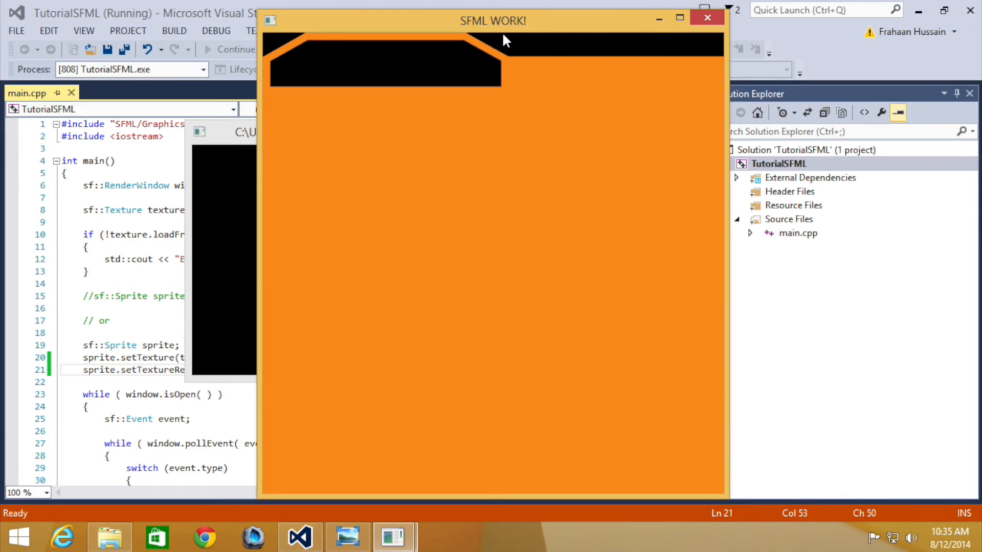
mouse_move(683, 56)
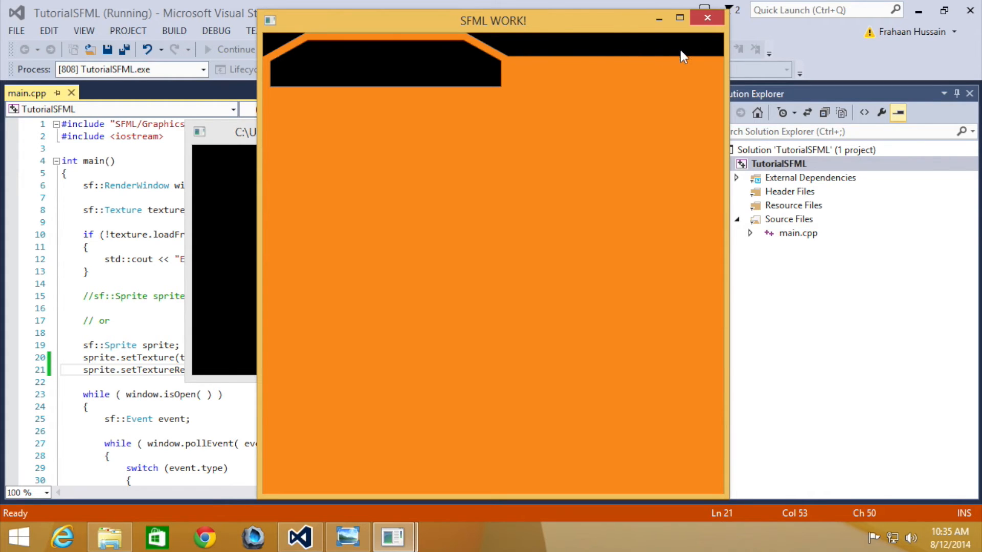
mouse_move(308, 135)
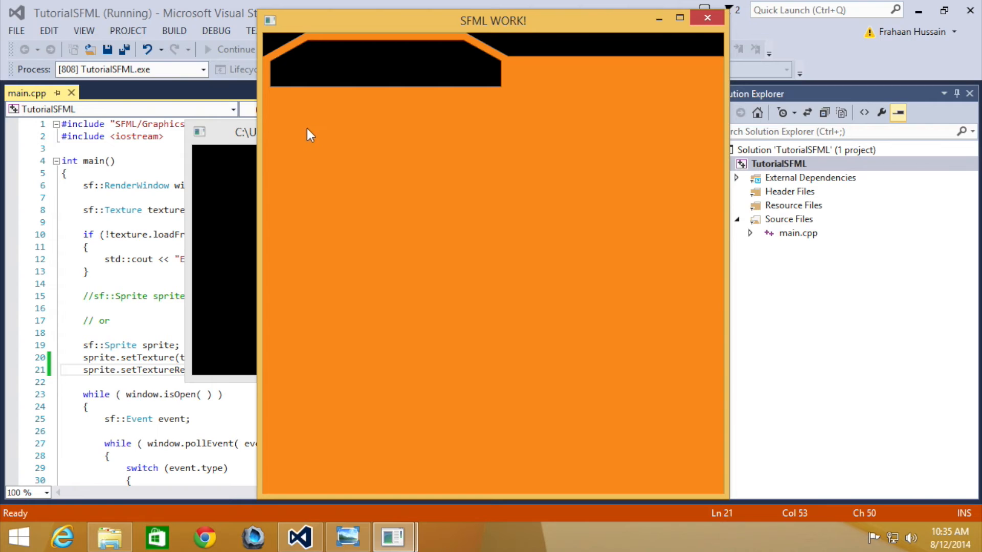
mouse_move(626, 349)
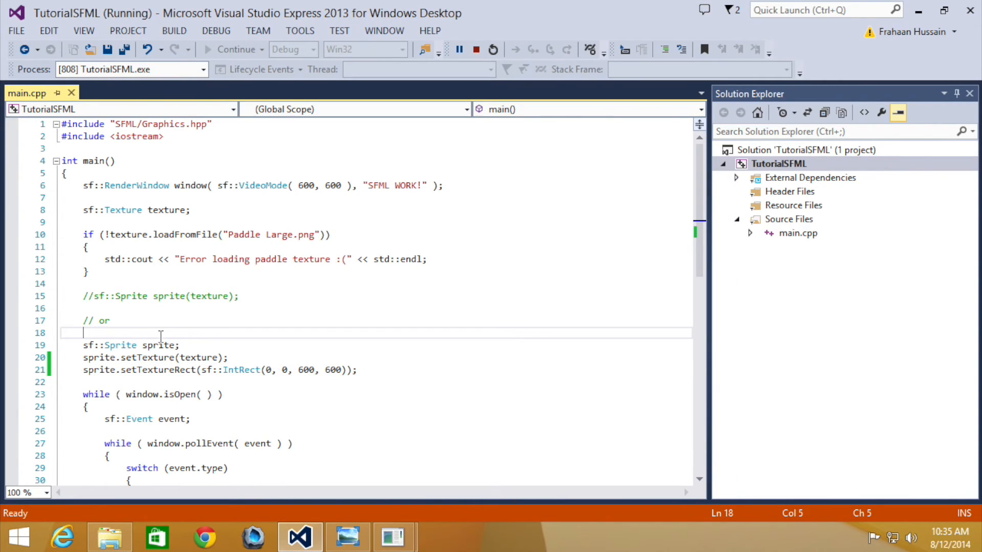
mouse_move(209, 210)
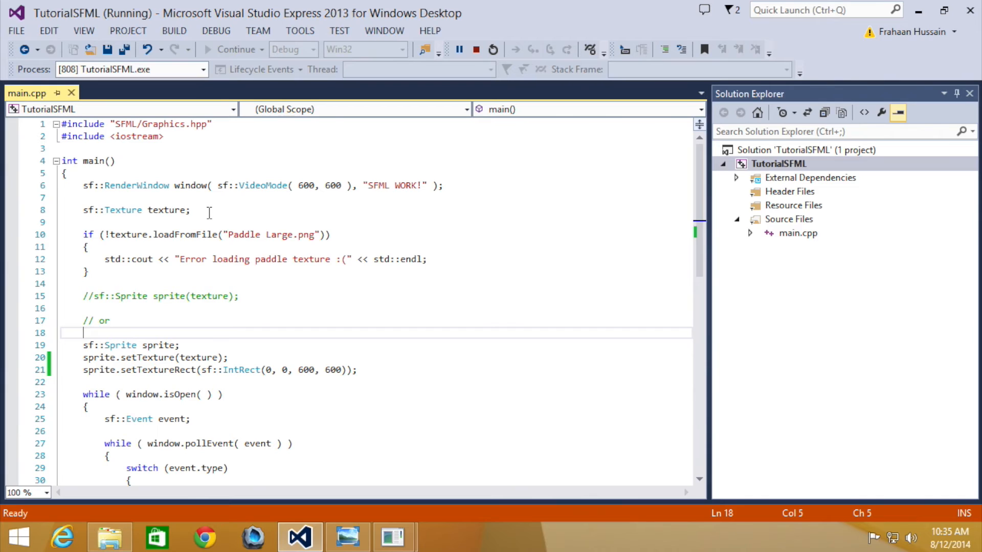
Add texture.setRepeated(true); after the texture declaration and rebuild the out-of-date project.
click(209, 210)
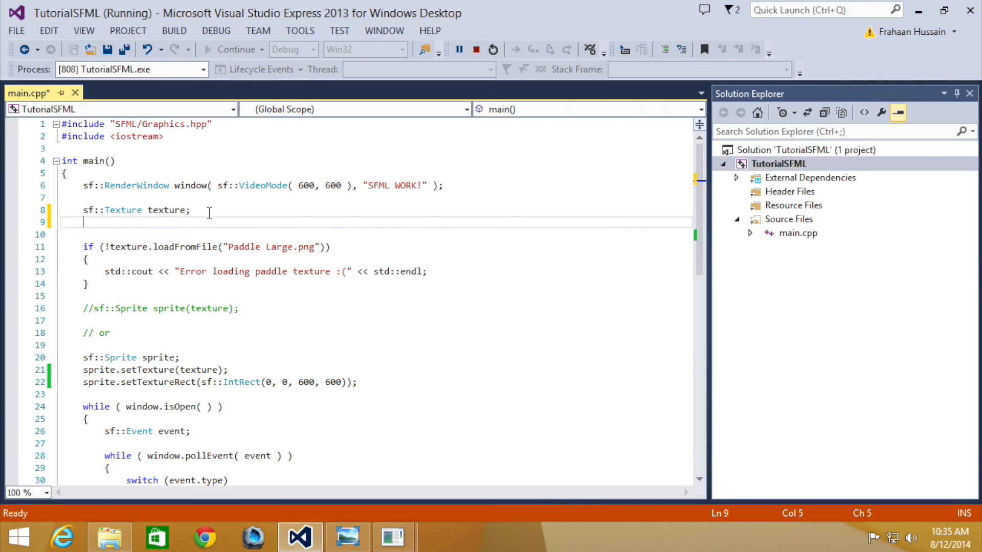
text(texture)
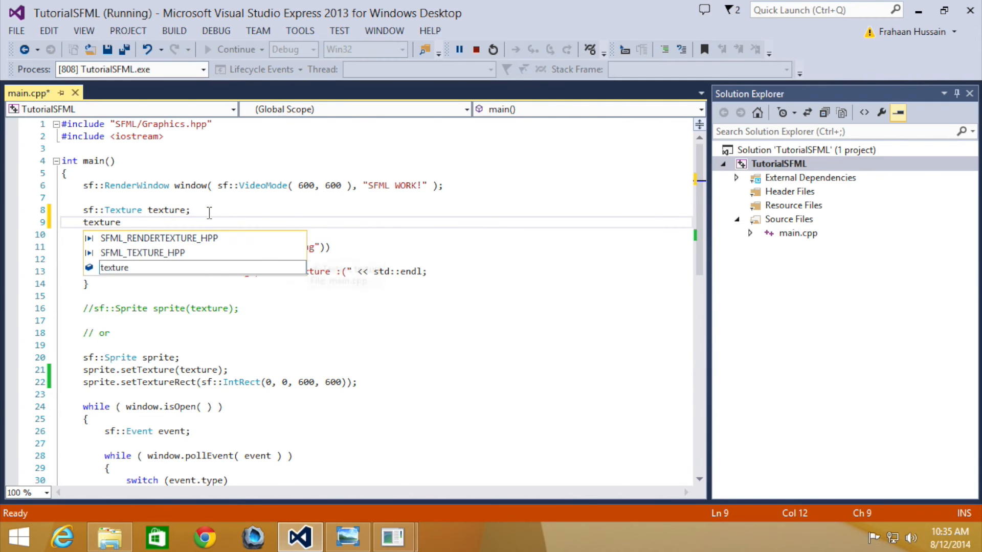
text(.)
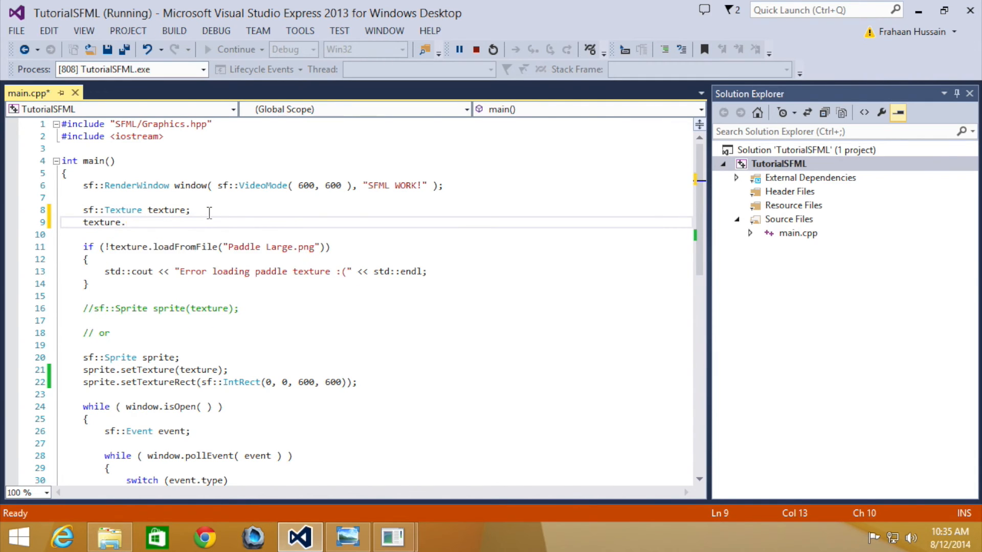
text(setRepeated()
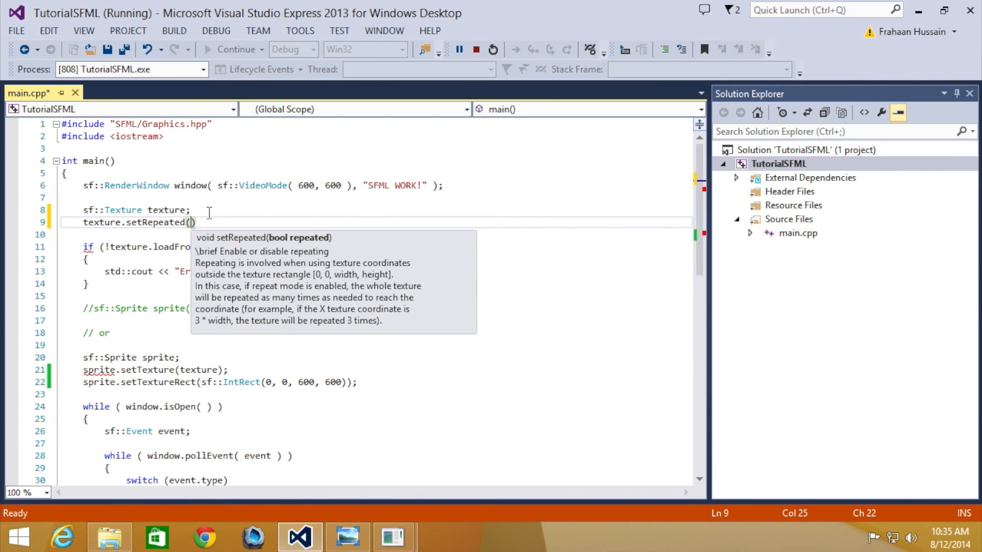
text(true);)
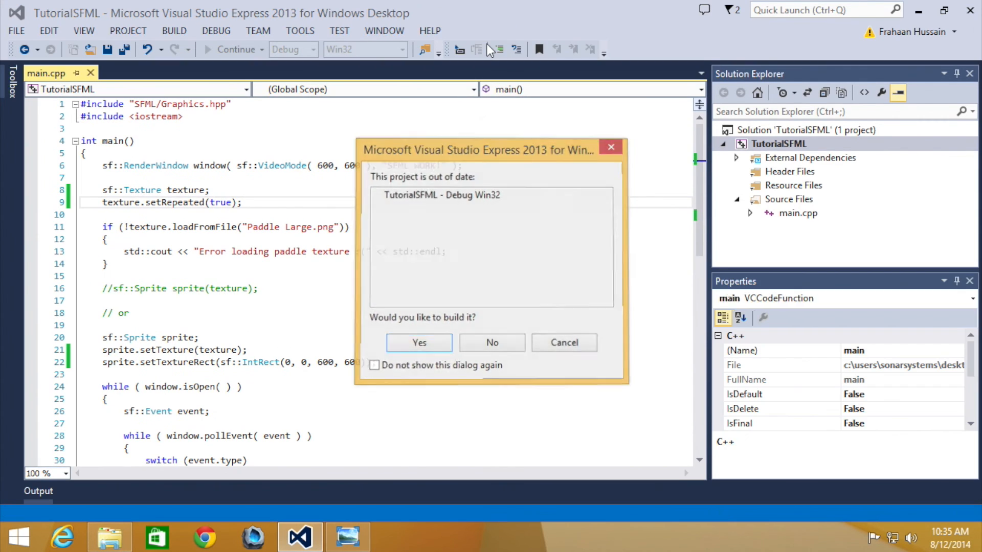
click(419, 343)
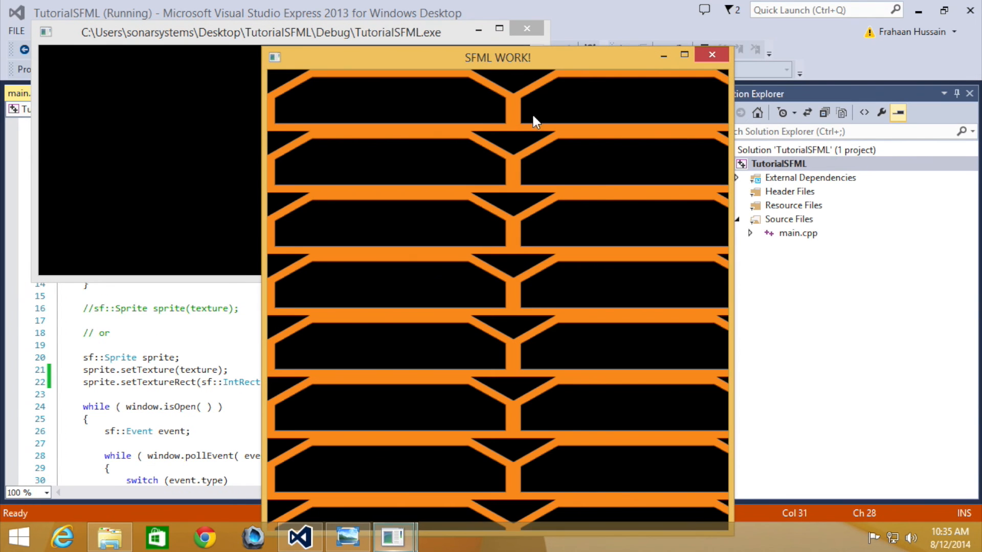